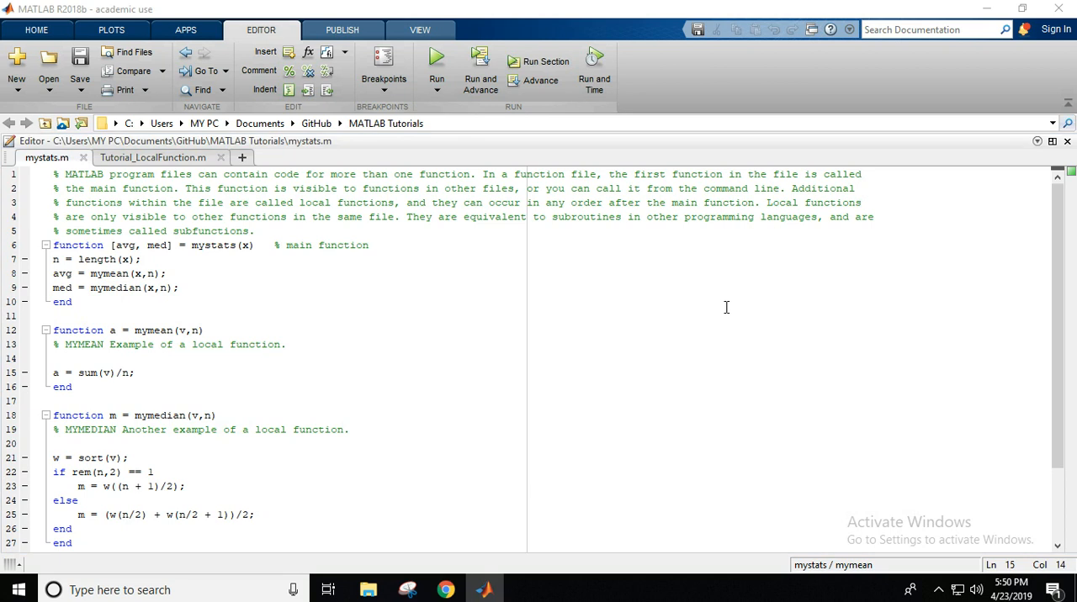
mouse_move(589, 323)
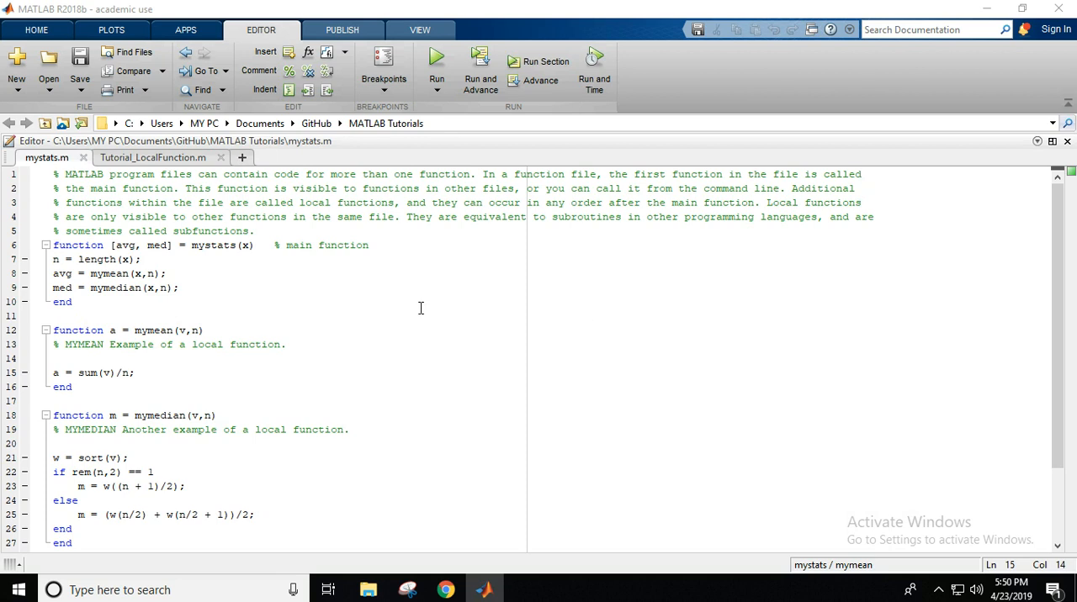
mouse_move(631, 283)
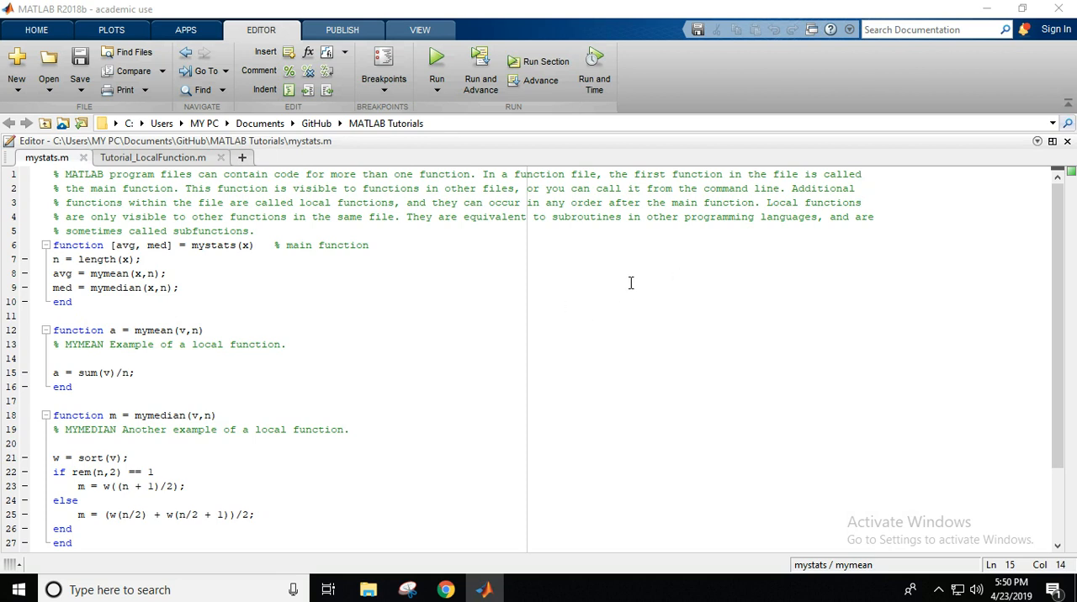
mouse_move(626, 330)
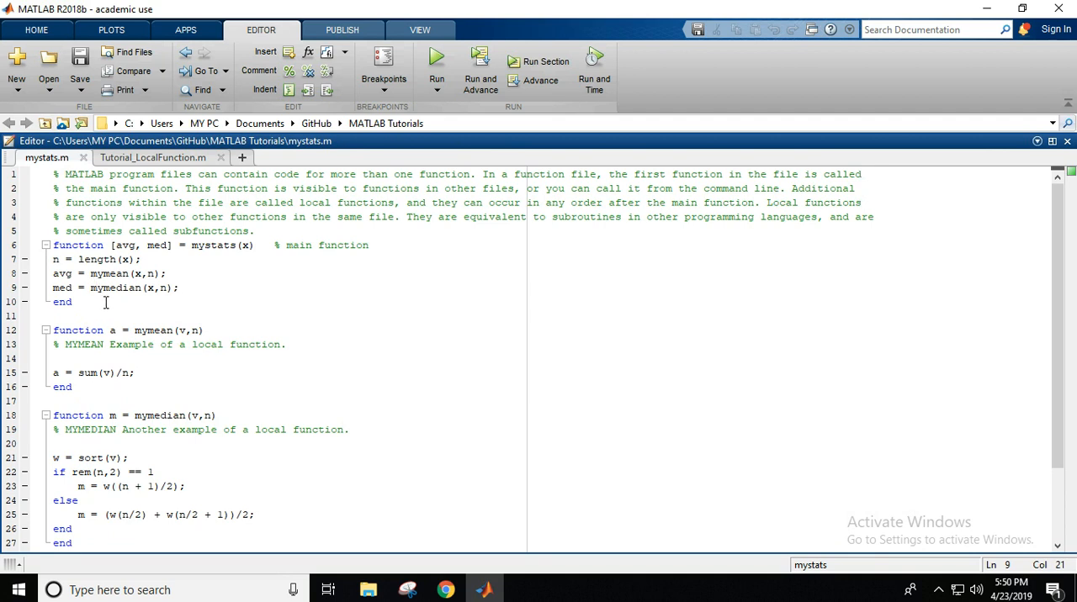
Highlight the main mystats function block and reveal the Command Window and Current Folder panels
left_click(47, 246)
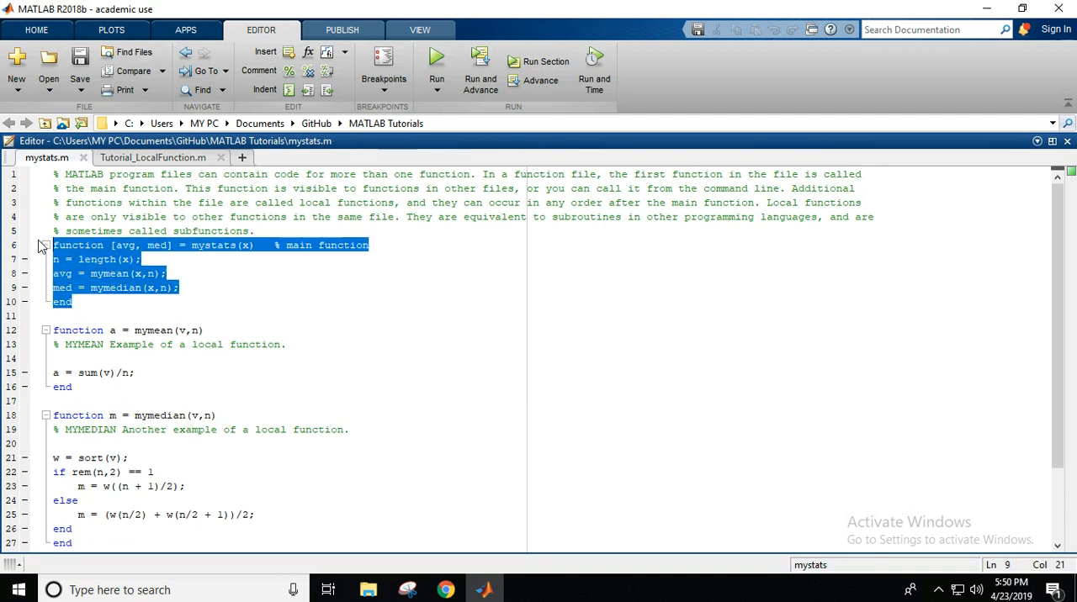
scroll("down", 3)
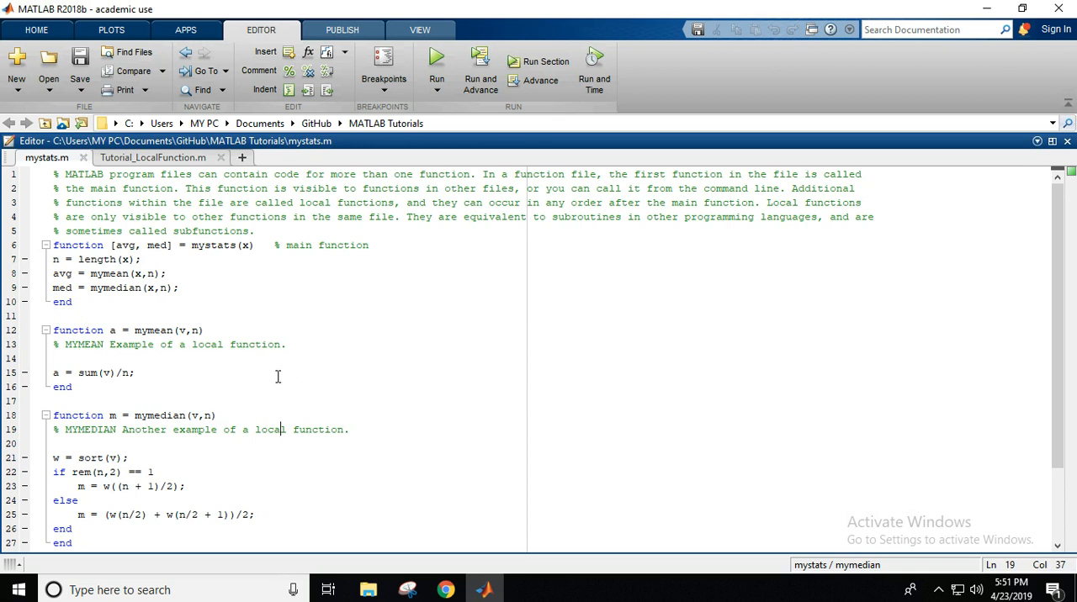
mouse_move(251, 353)
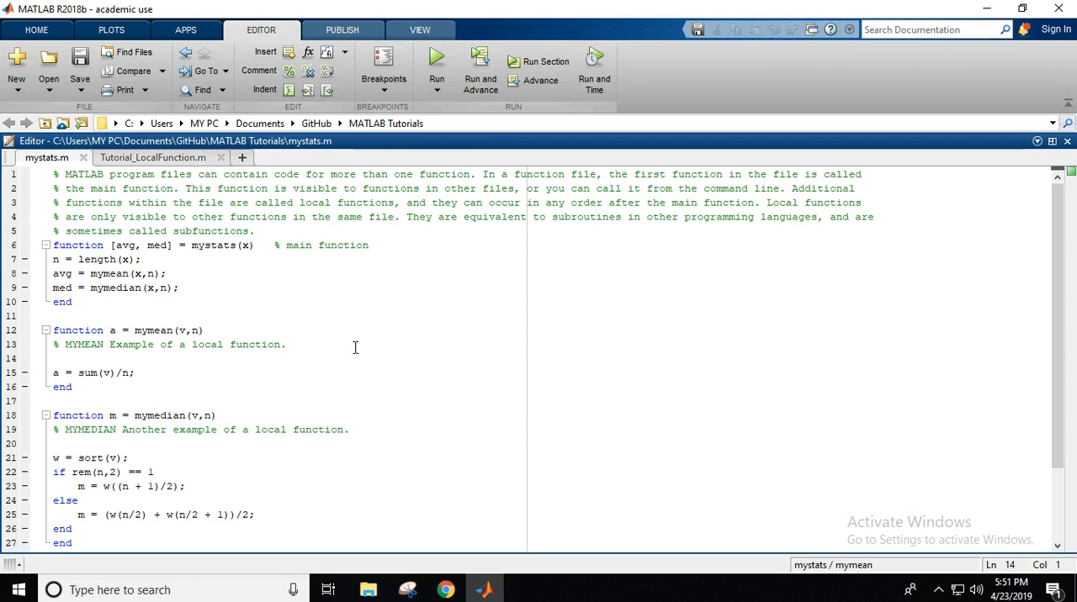
left_click(54, 359)
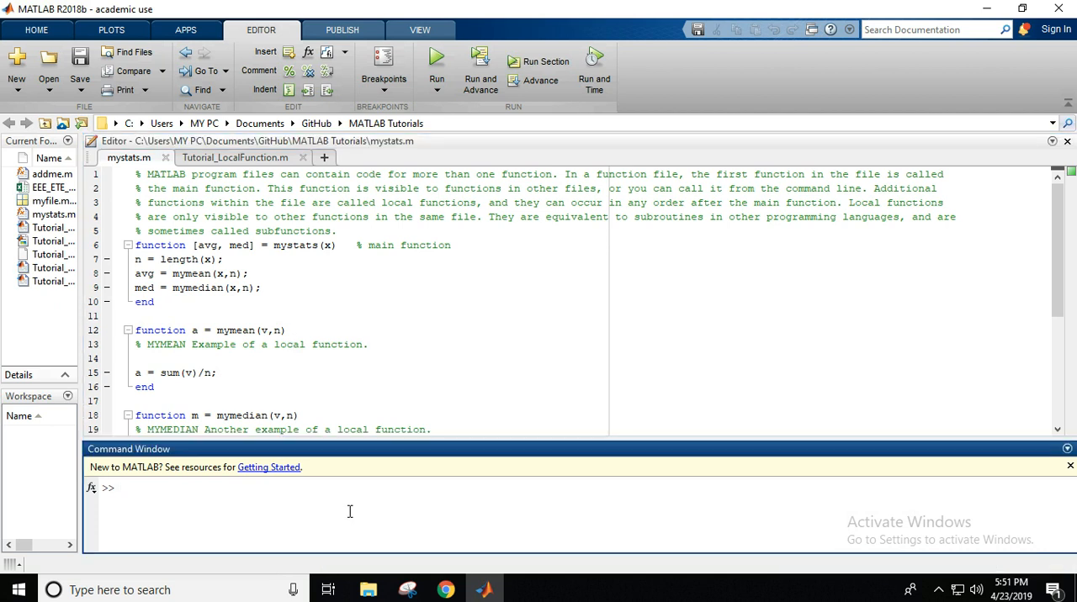
Run help mystats>mymean to print 'mymean Example of a local function.'
type("help")
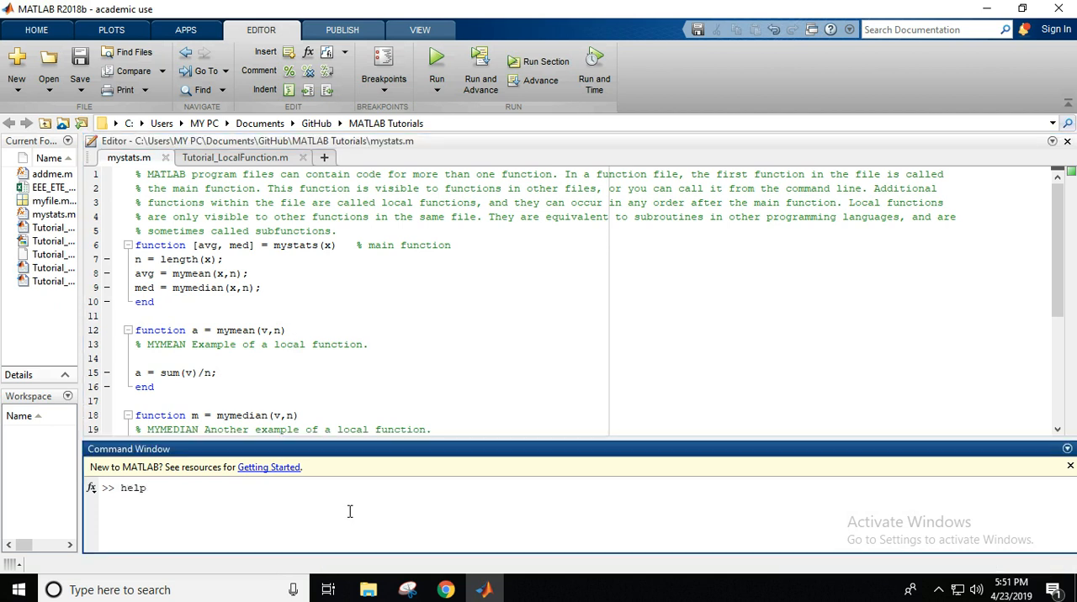
type("mystats")
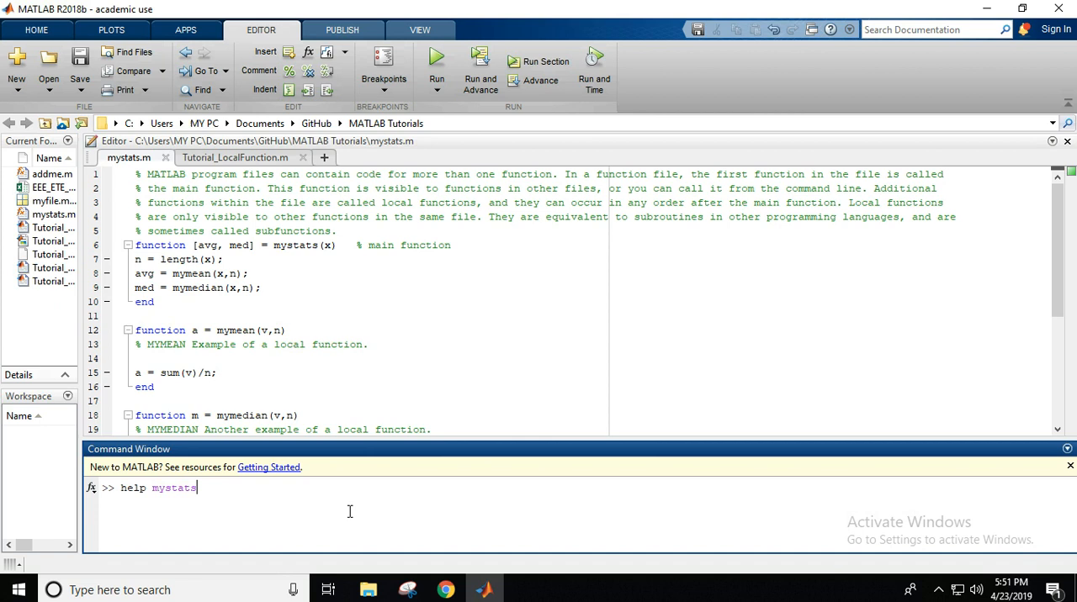
type(">")
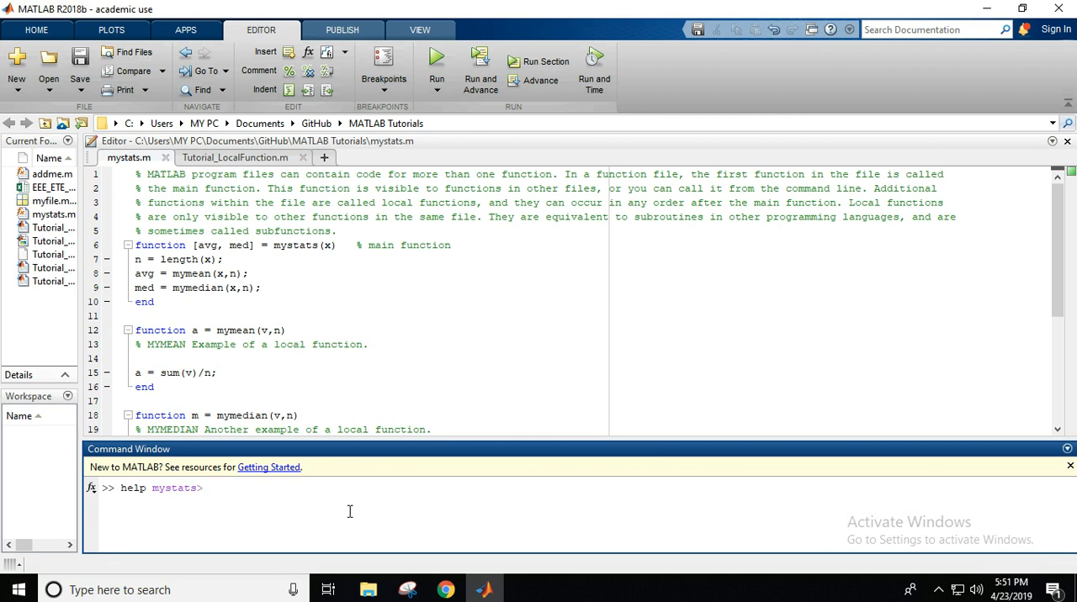
type("m")
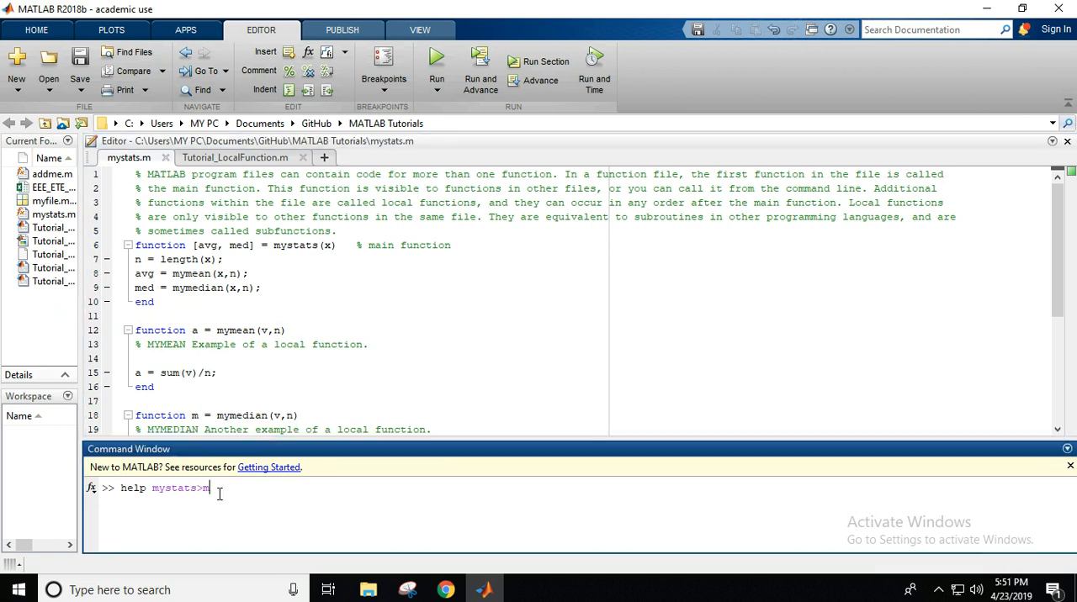
type("ymean")
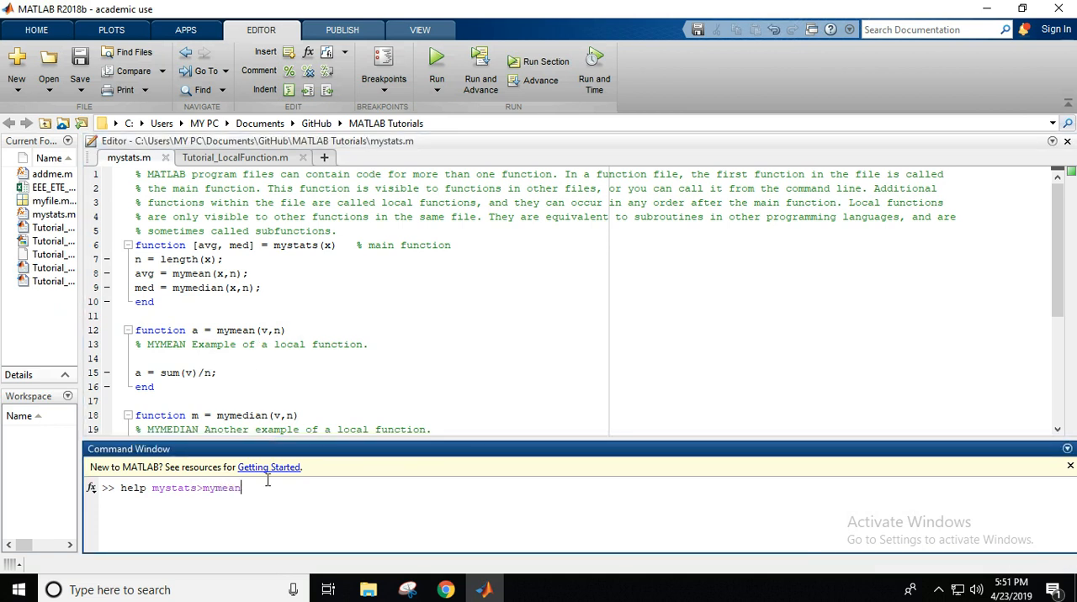
key("enter")
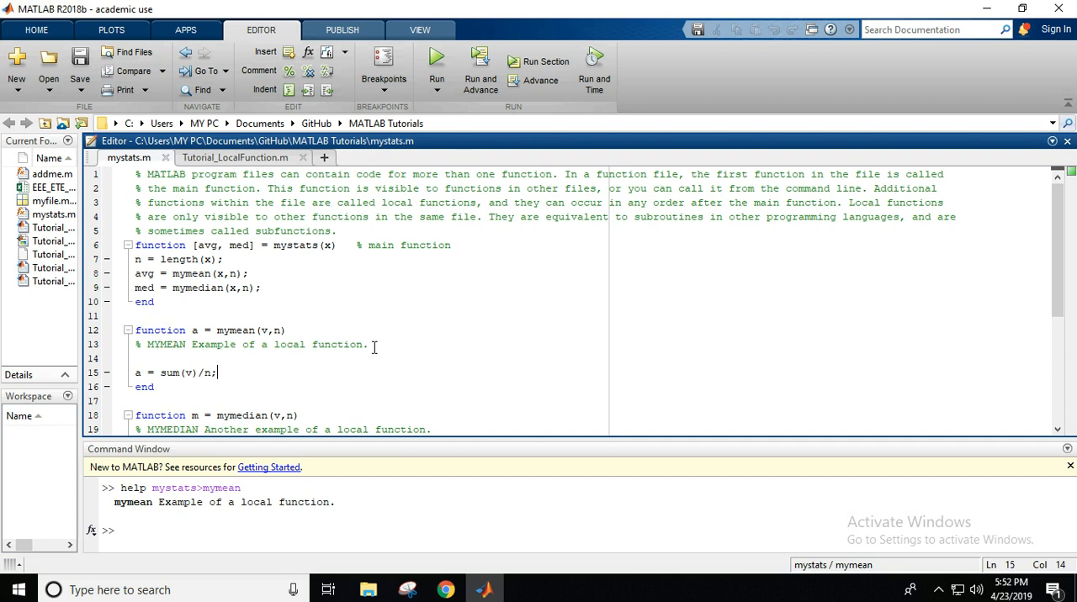
Select the printed help line and switch to the Tutorial_LocalFunction.m script
left_click_drag(177, 345, 367, 345)
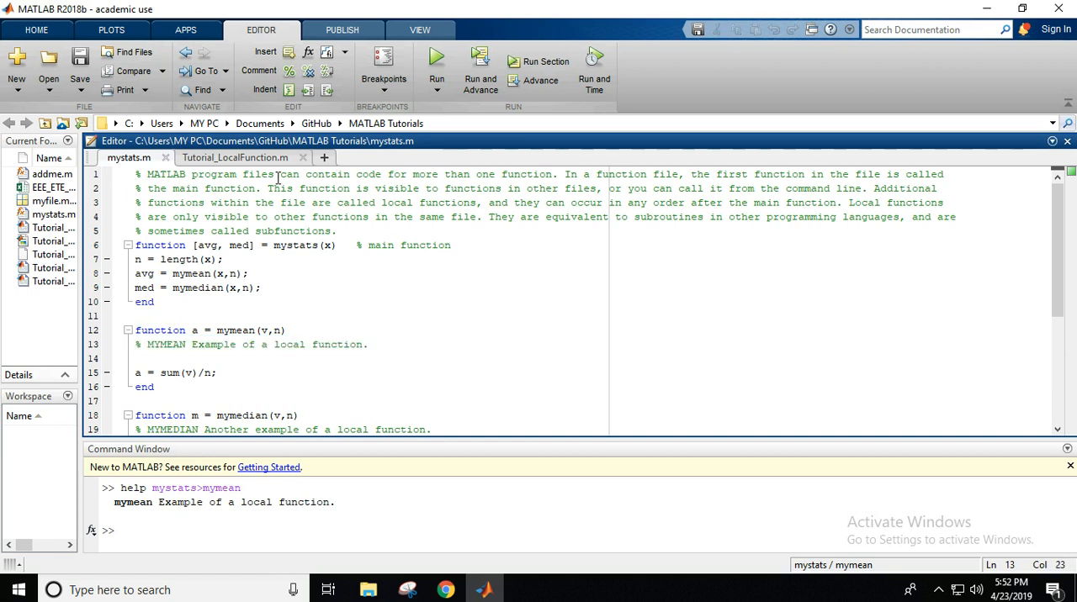
left_click(234, 158)
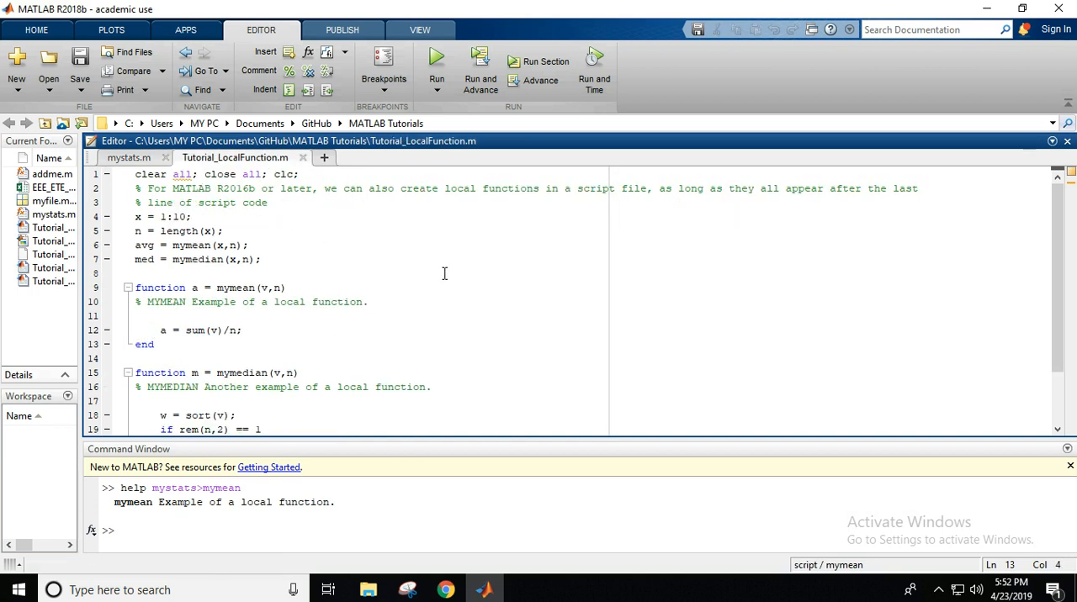
mouse_move(529, 268)
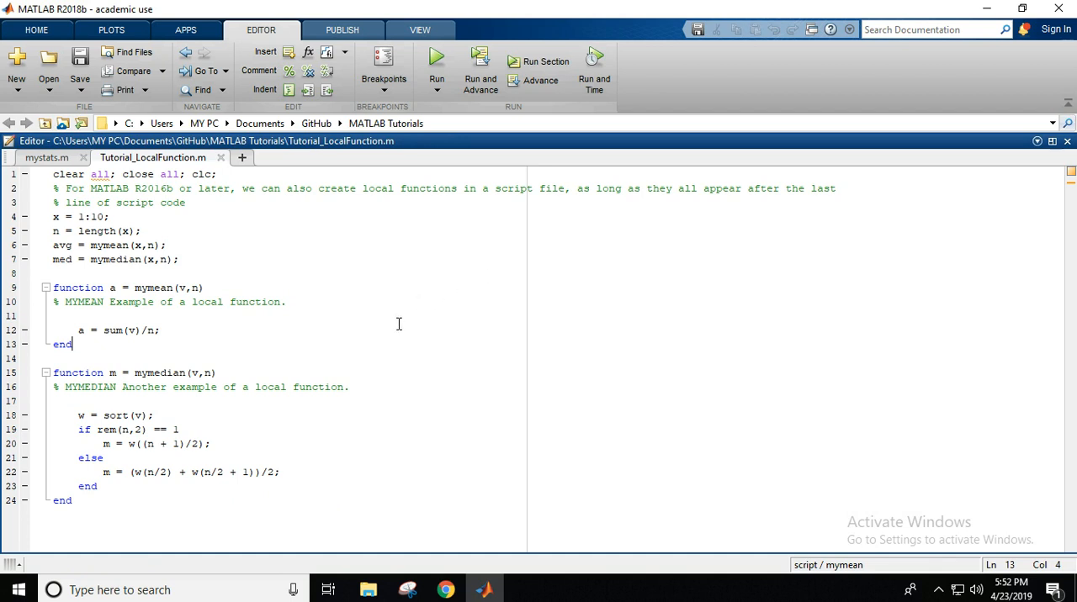
mouse_move(357, 256)
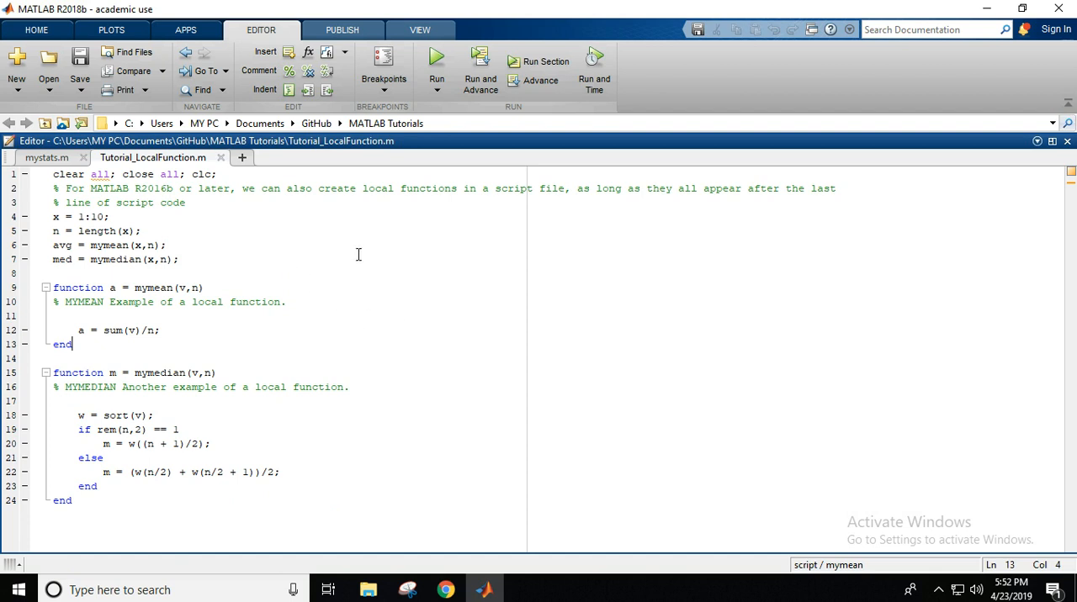
Emphasise the script-file comment in Tutorial_LocalFunction.m, then clear the highlight
double_click(552, 188)
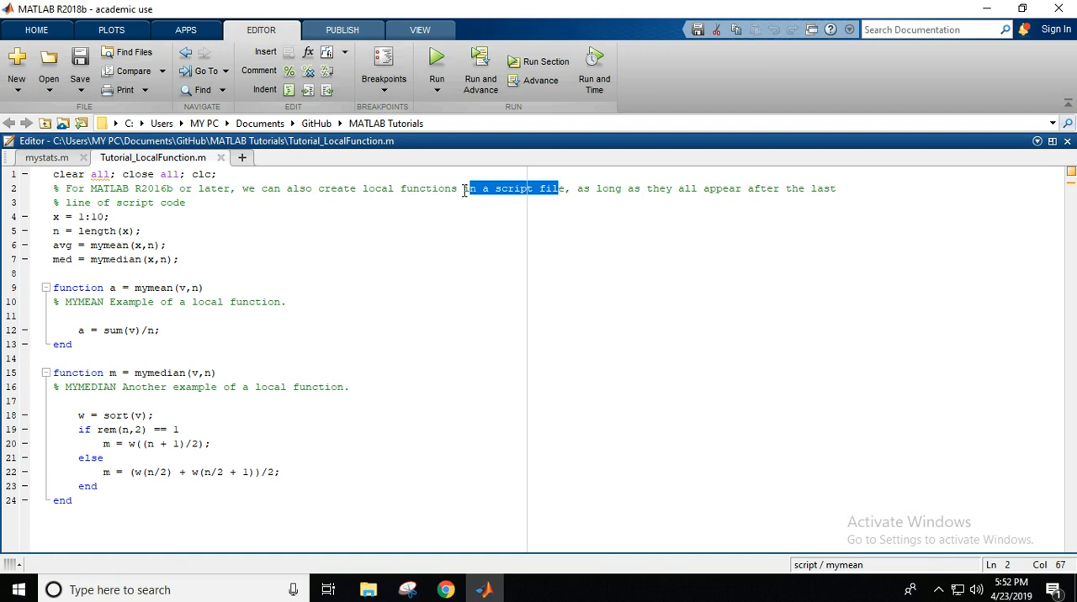
left_click(299, 317)
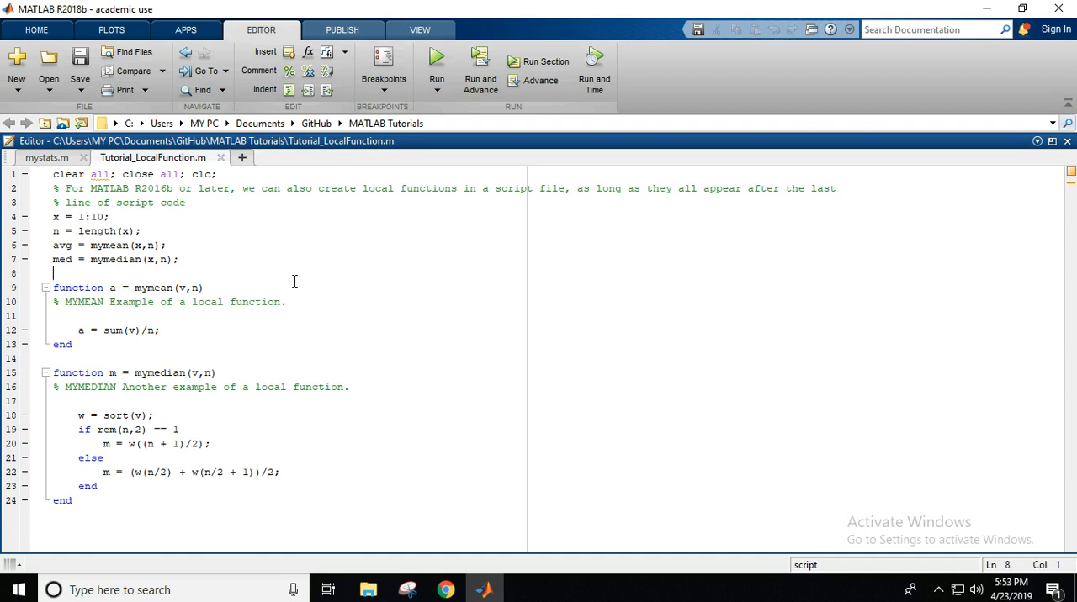
mouse_move(272, 264)
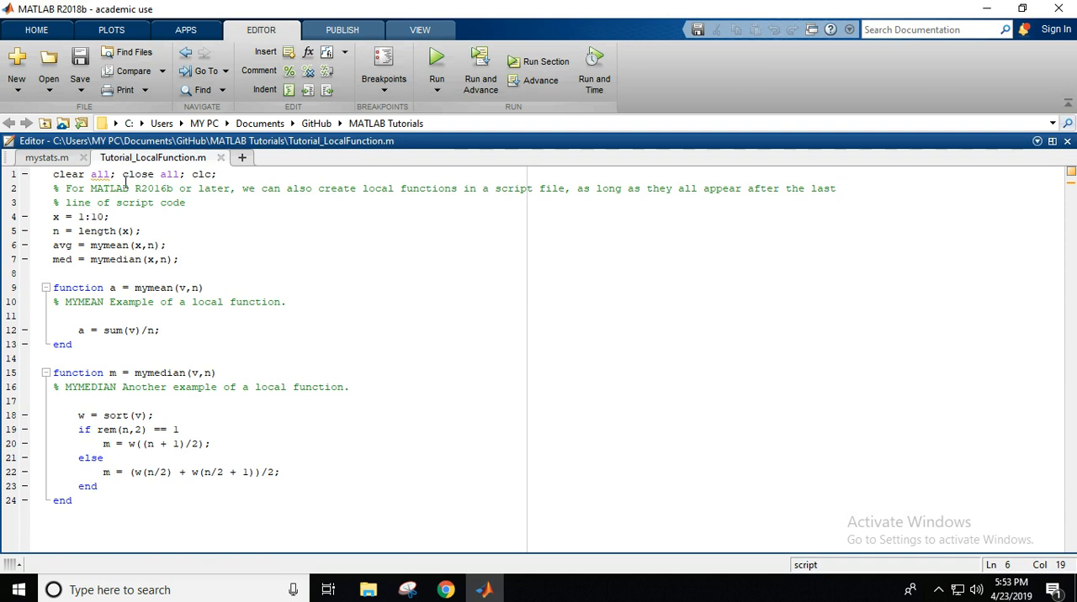
left_click_drag(53, 188, 178, 259)
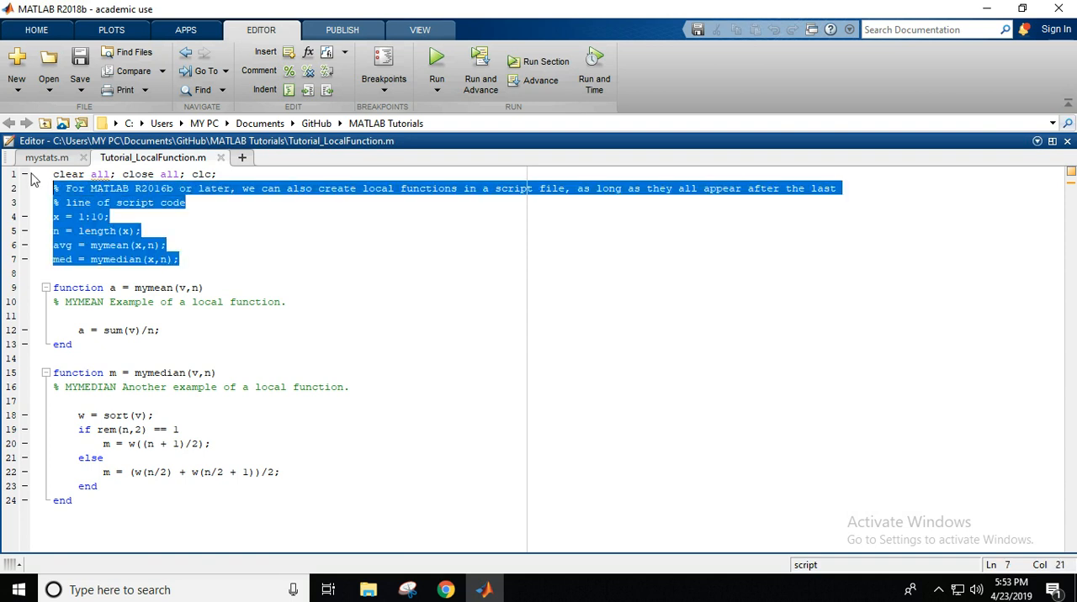
left_click(145, 231)
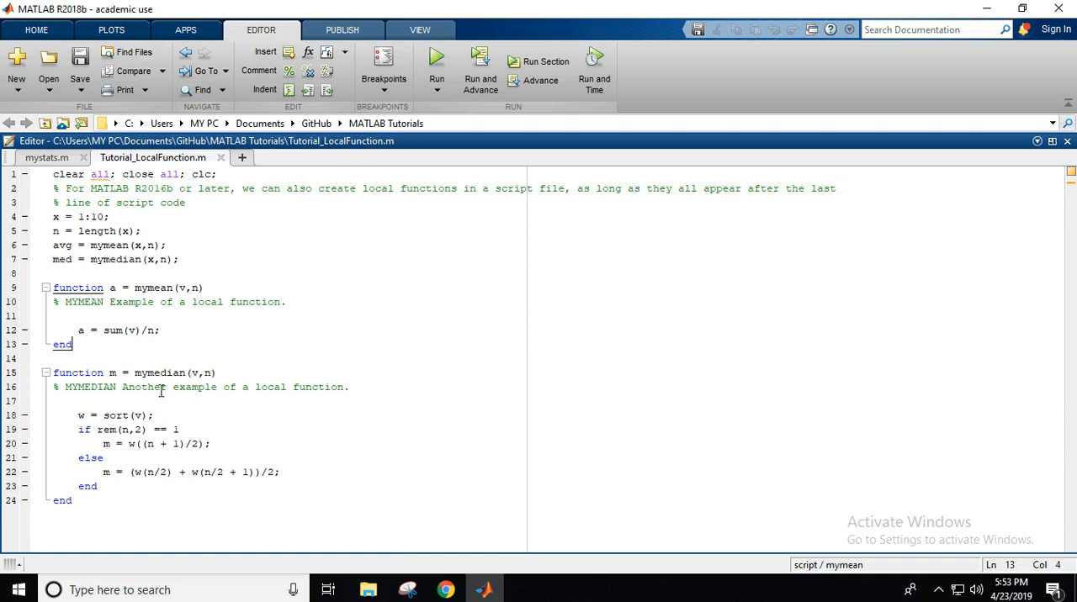
left_click(249, 387)
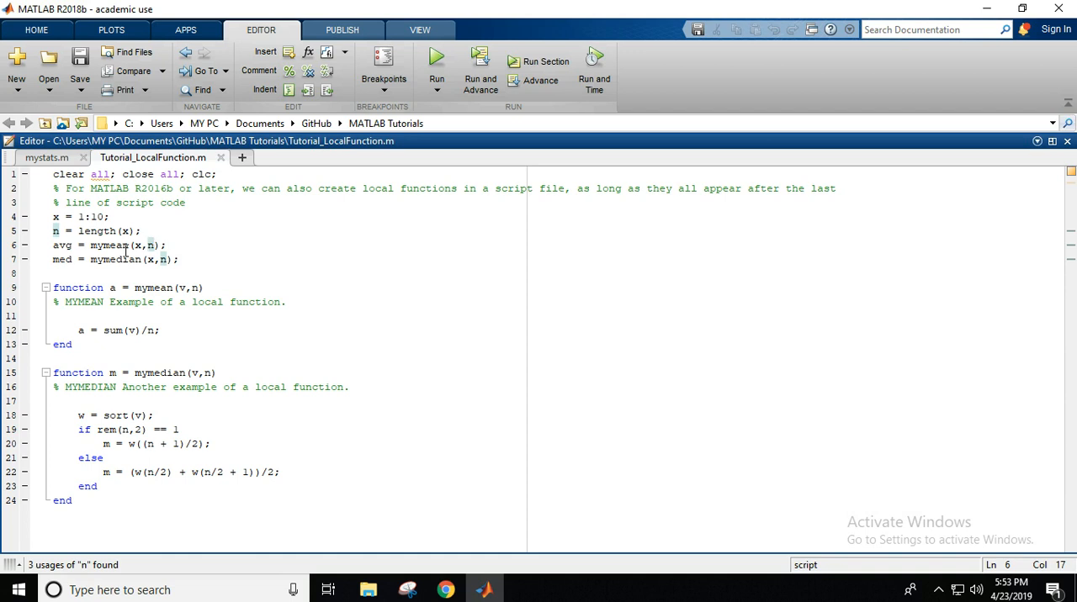
double_click(114, 259)
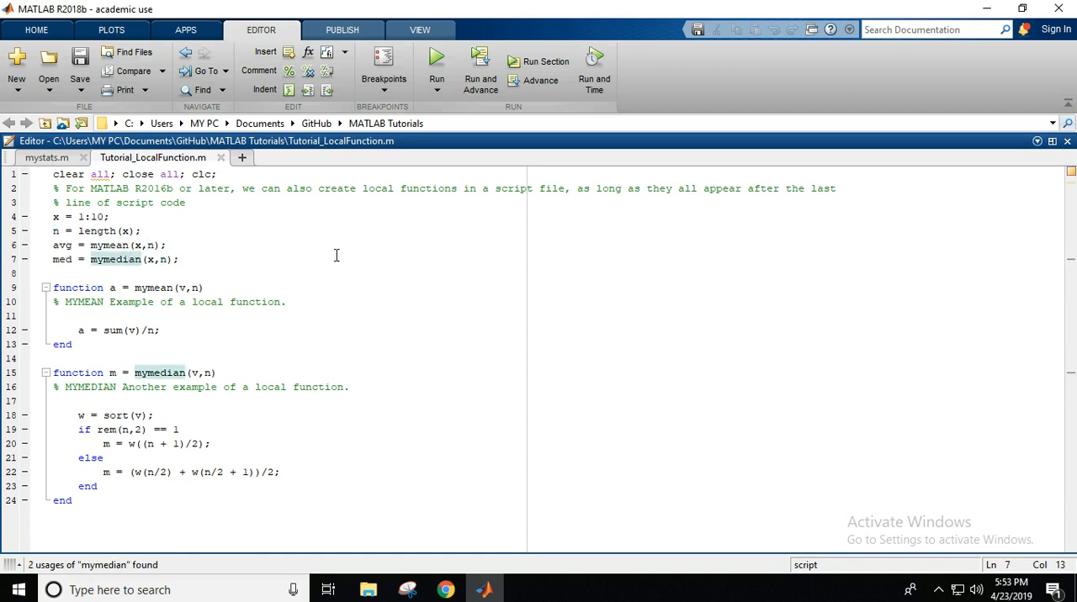
mouse_move(255, 255)
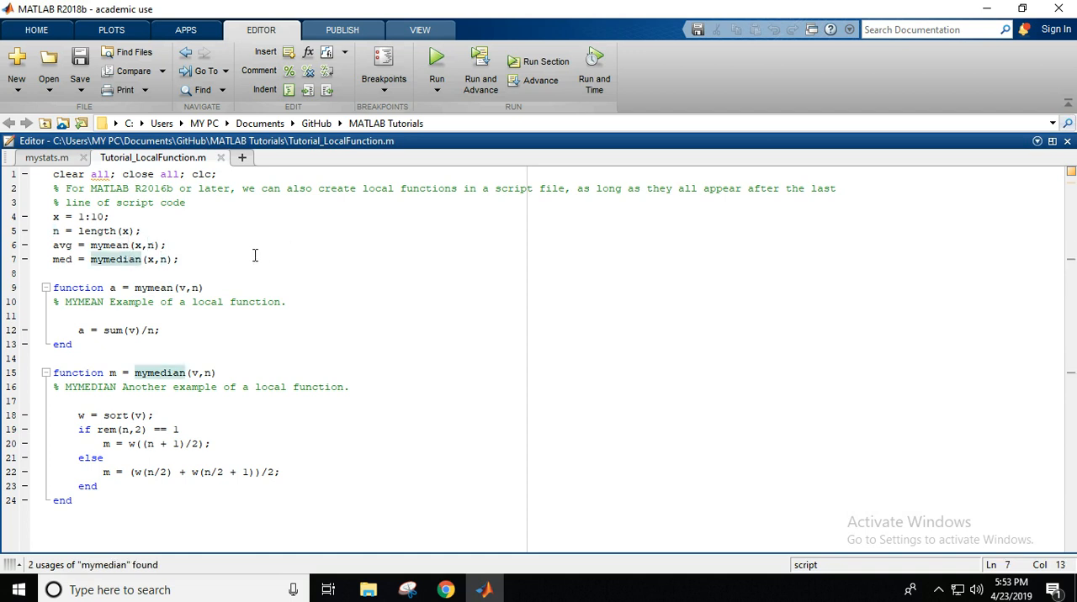